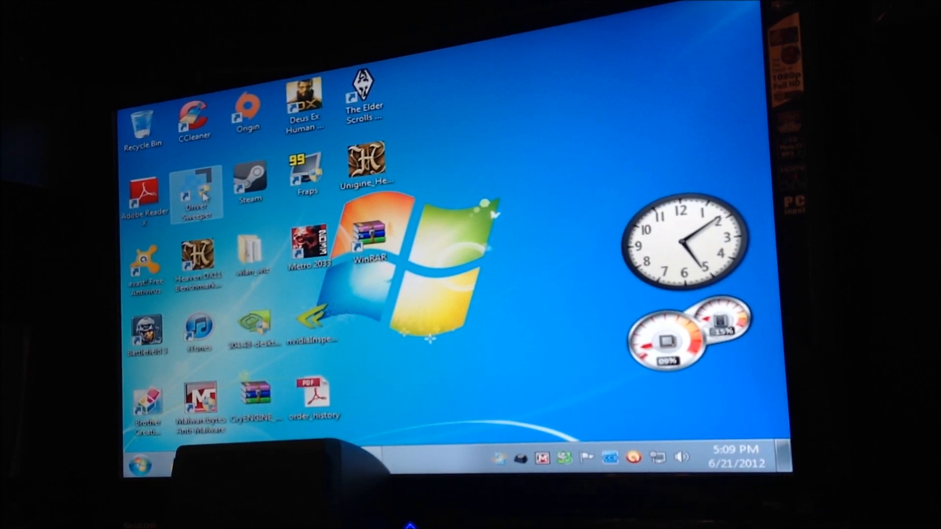
Launch Driver Sweeper from the desktop shortcut and approve the User Account Control prompt
double_click(197, 192)
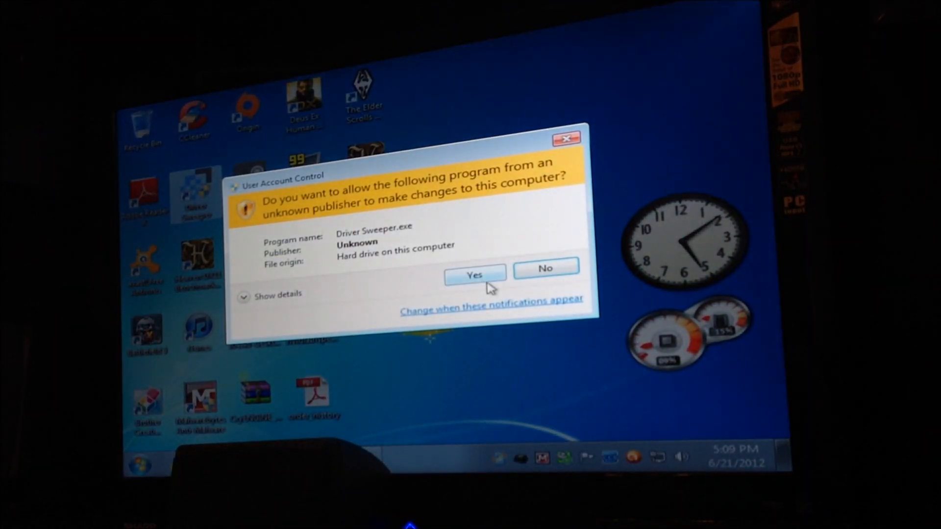
mouse_move(460, 256)
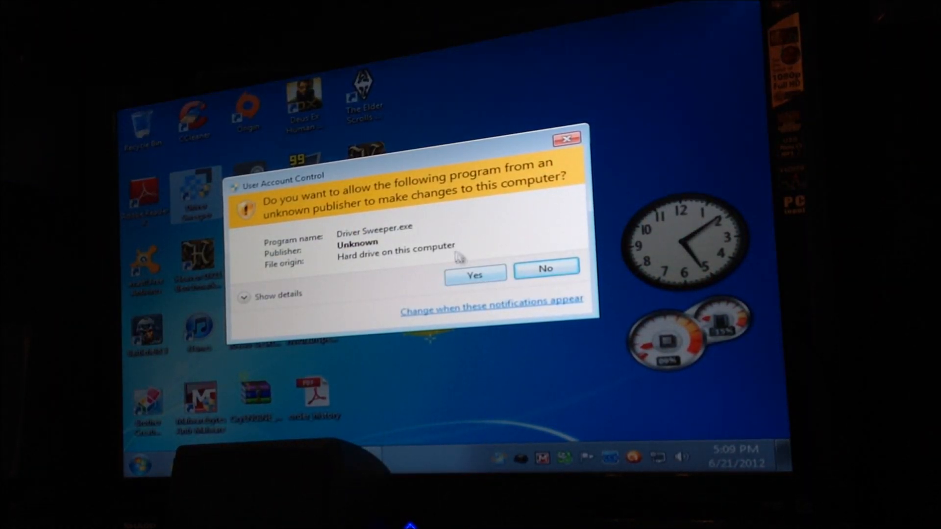
click(474, 275)
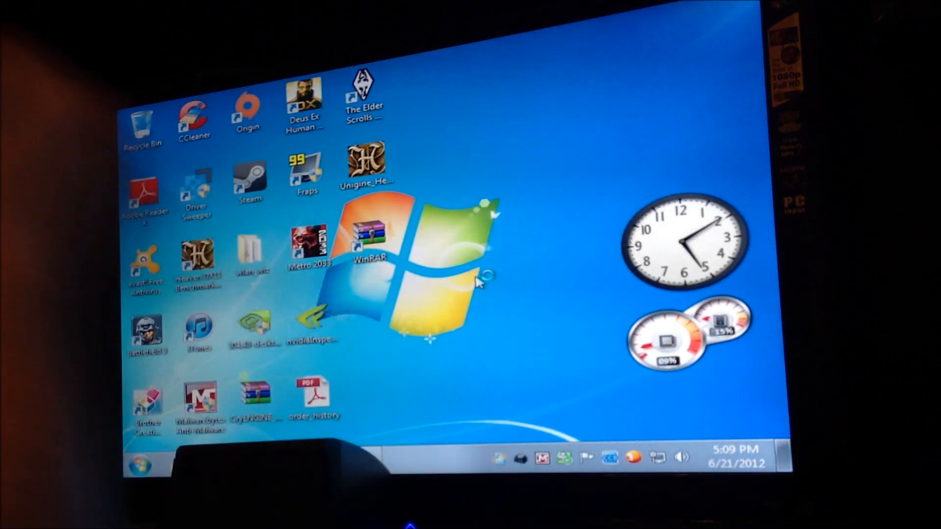
Open Driver Sweeper's main window listing the AMD, NVIDIA and Realtek driver categories
double_click(195, 192)
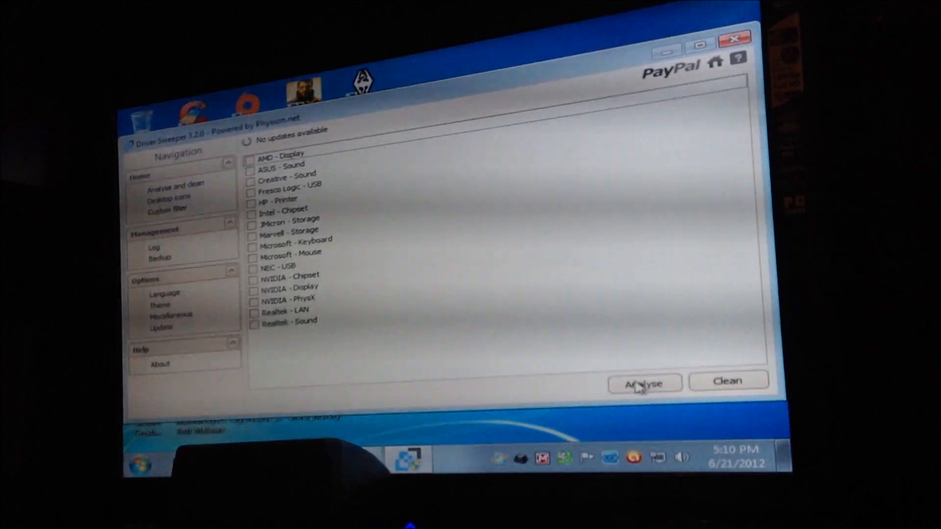
mouse_move(728, 383)
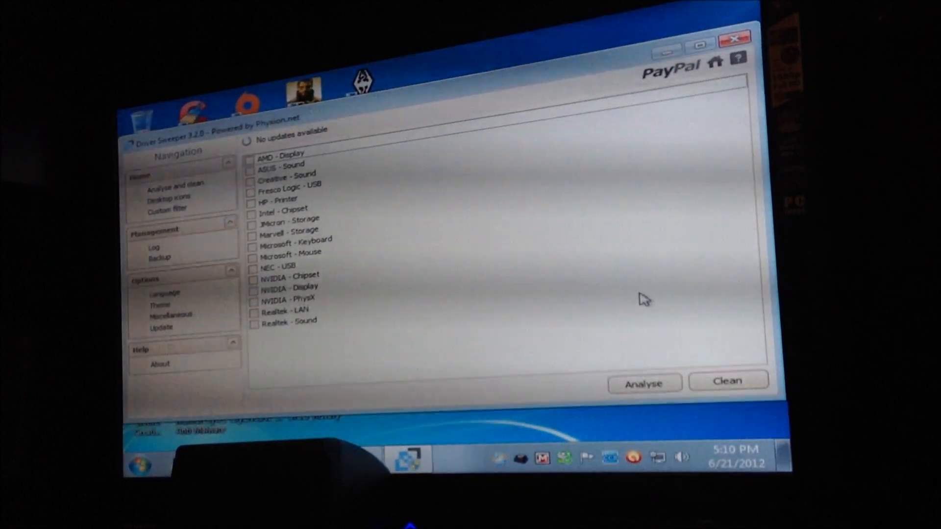
mouse_move(415, 339)
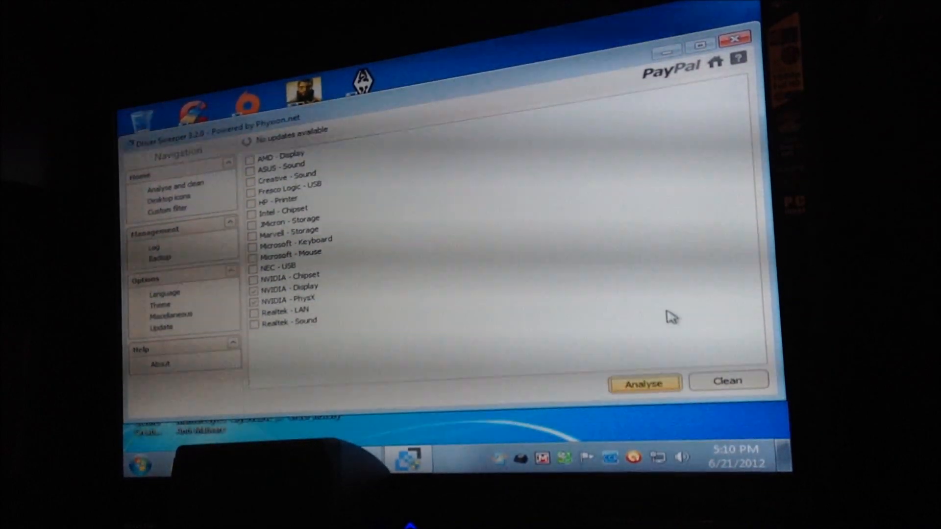
Analyse and clean the NVIDIA Display leftovers in C:\NVIDIA\, declining the reboot
click(645, 383)
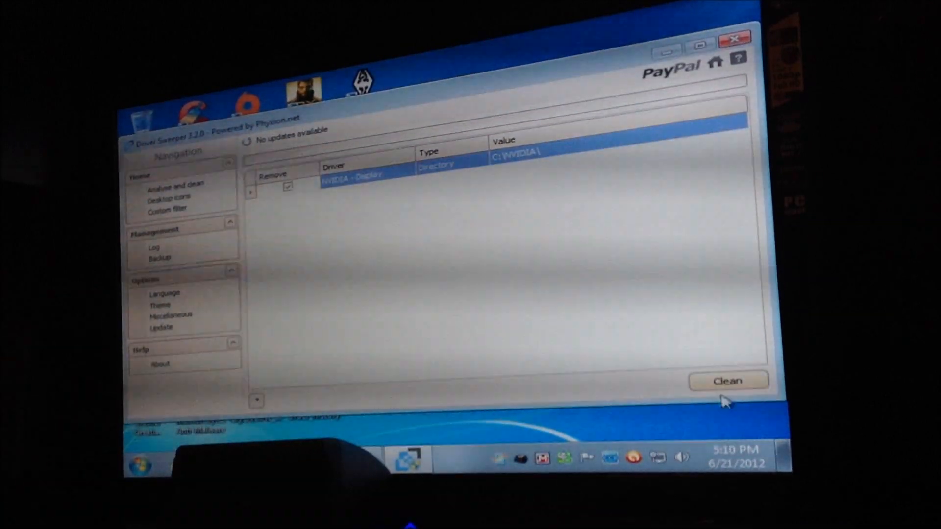
click(728, 381)
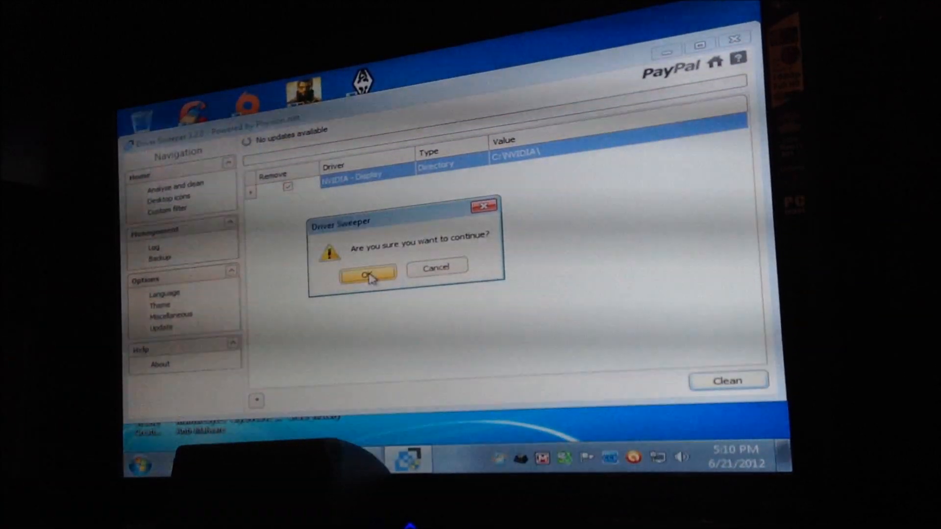
click(368, 273)
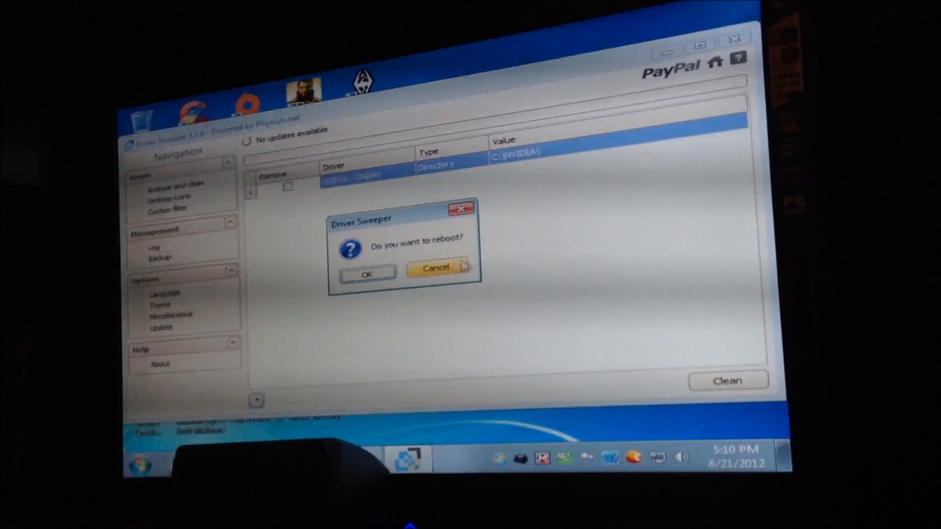
click(436, 268)
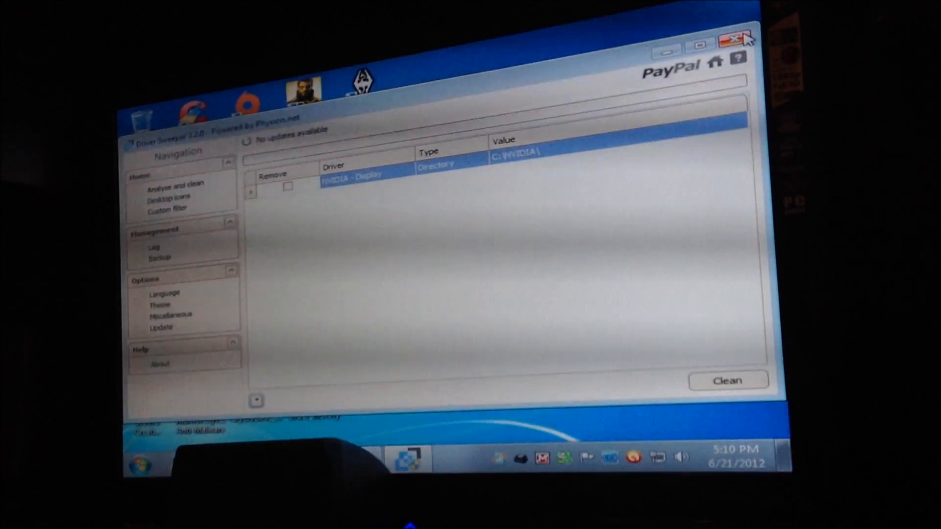
Close Driver Sweeper, relaunch it and approve the permission prompt
click(747, 37)
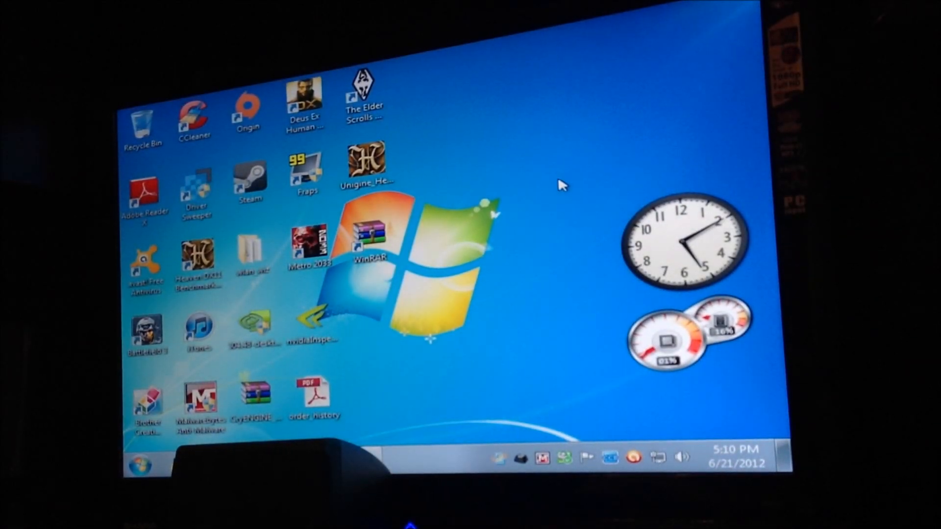
double_click(195, 192)
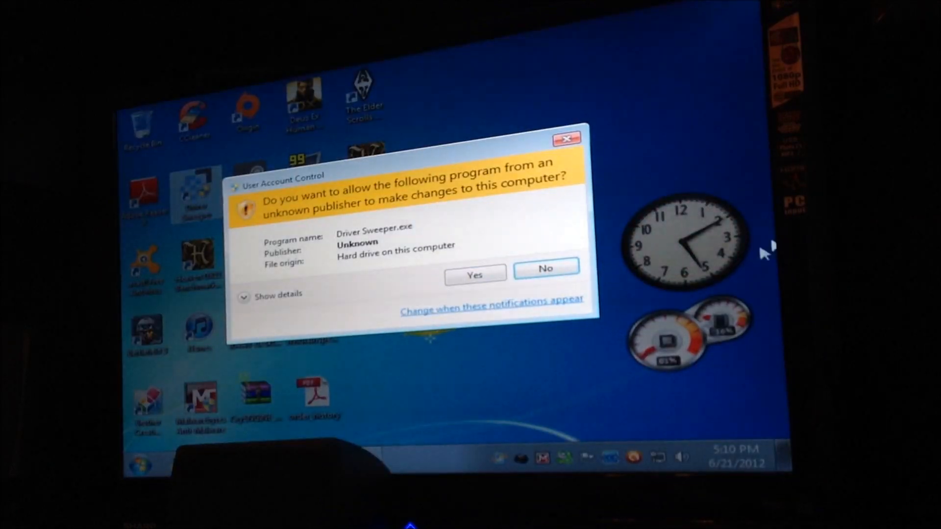
click(474, 275)
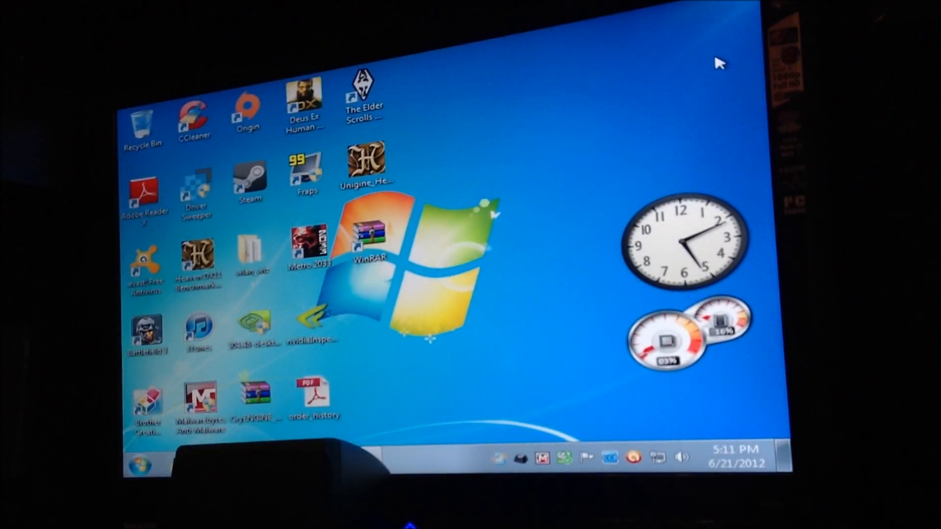
mouse_move(390, 426)
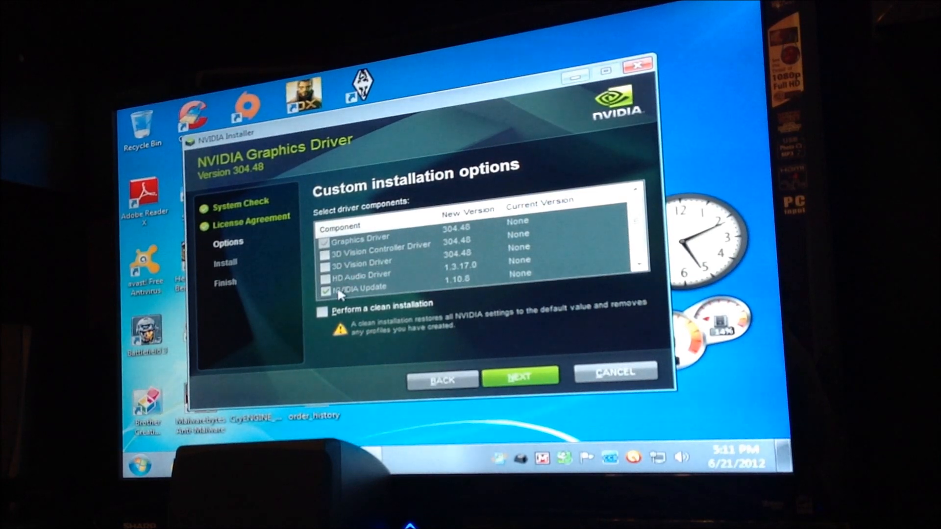
Scroll through the NVIDIA 304.48 custom installation component list
scroll(down, 3)
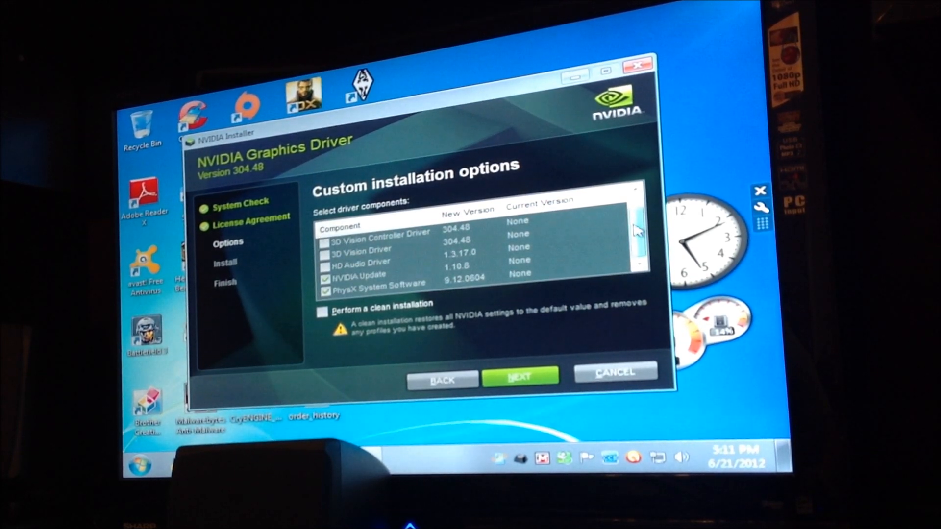